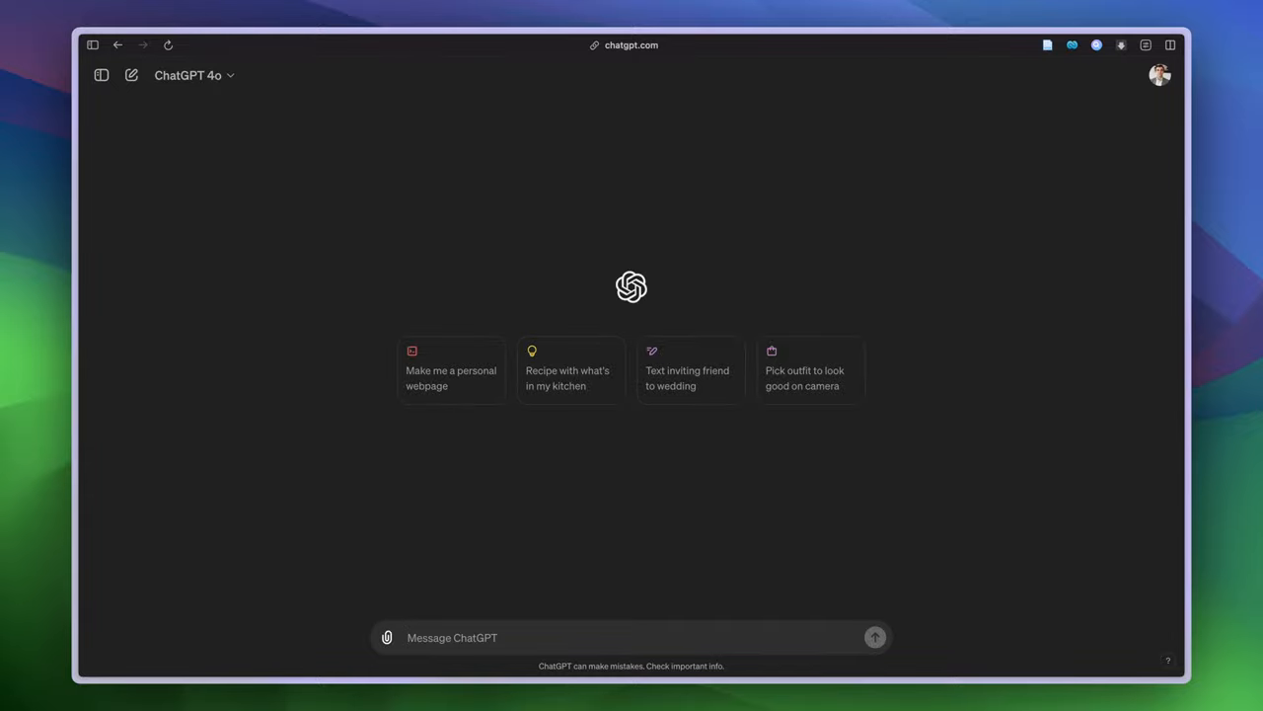
Ask ChatGPT to identify the key findings and implications of the attached voting-paradox article.
click(195, 75)
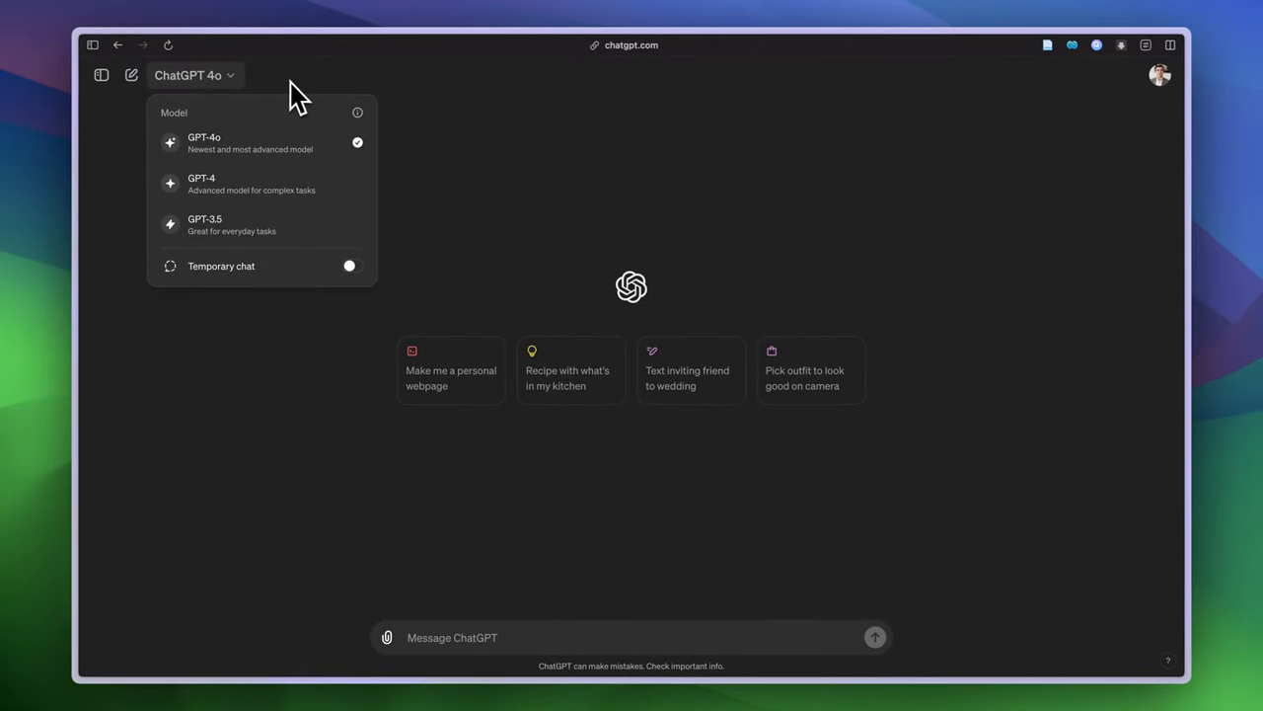
mouse_move(308, 99)
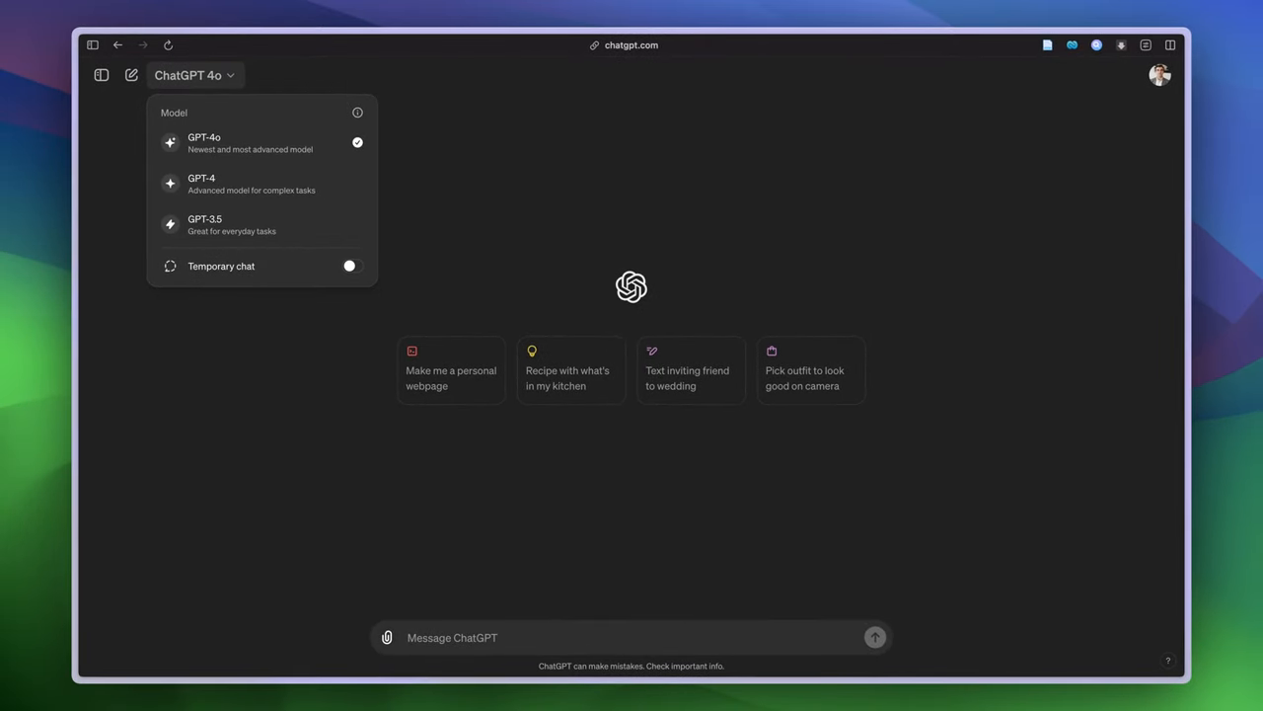
mouse_move(331, 94)
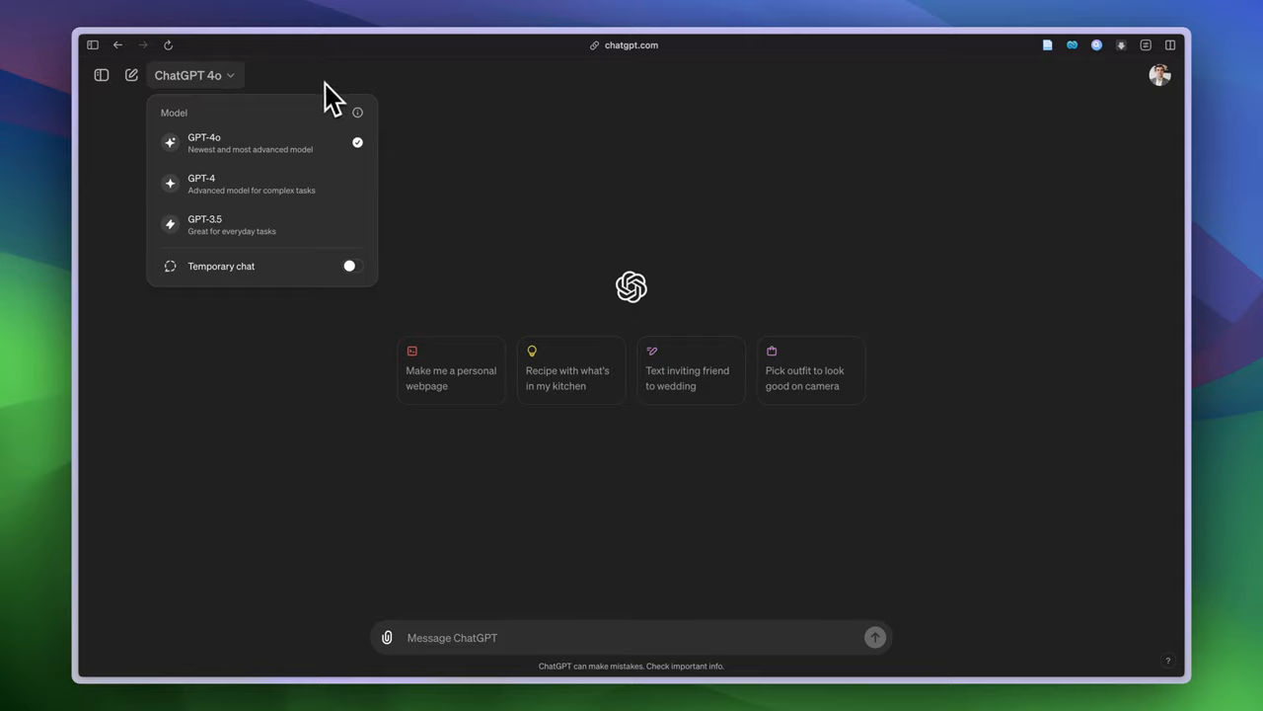
mouse_move(245, 148)
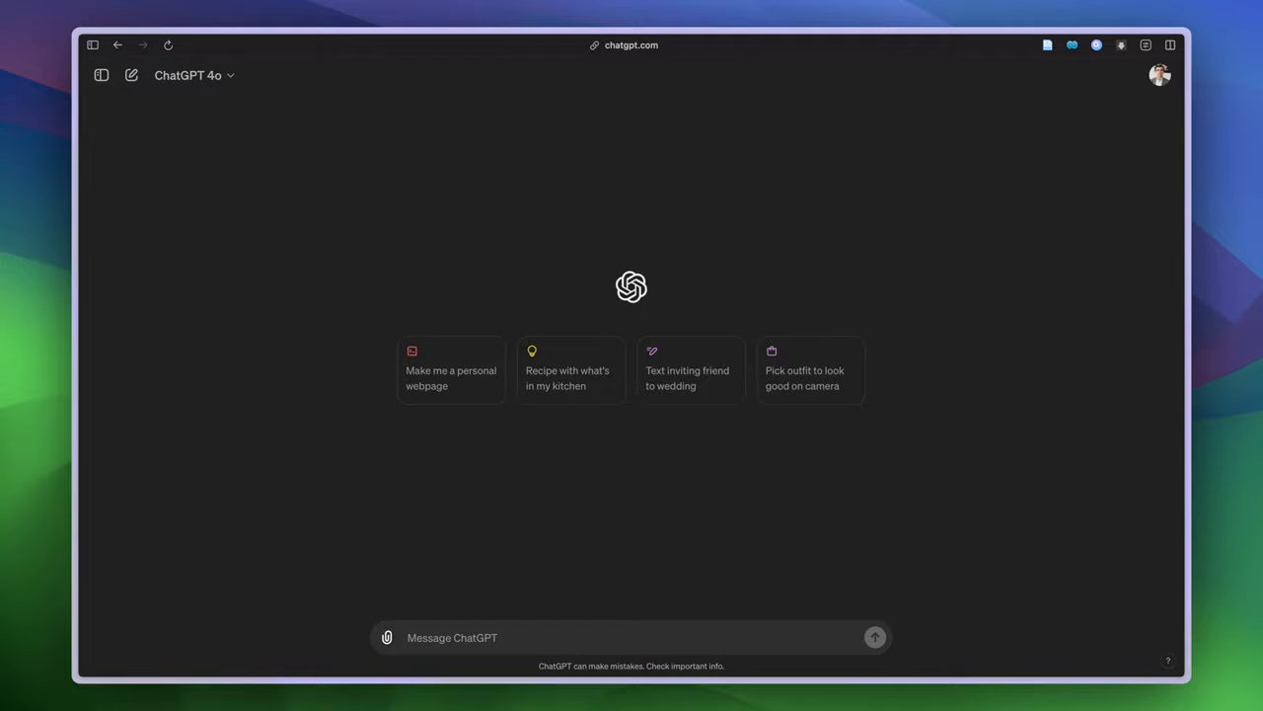
mouse_move(440, 656)
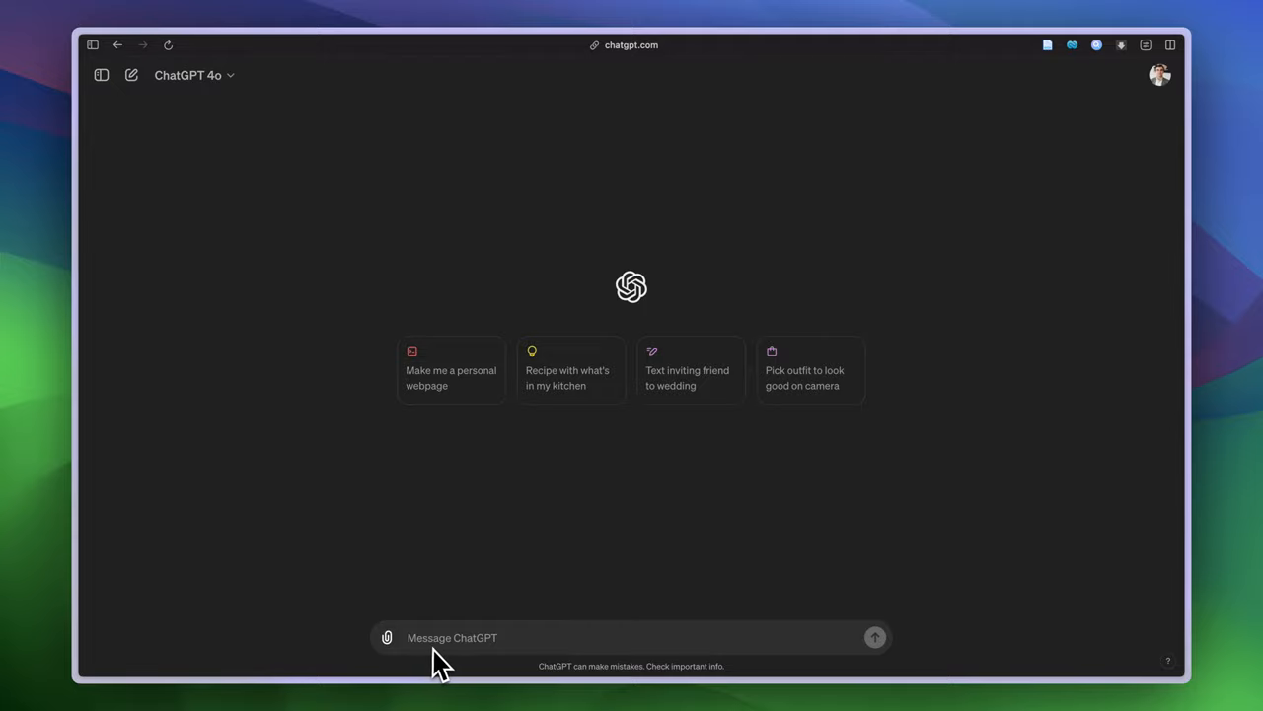
mouse_move(446, 656)
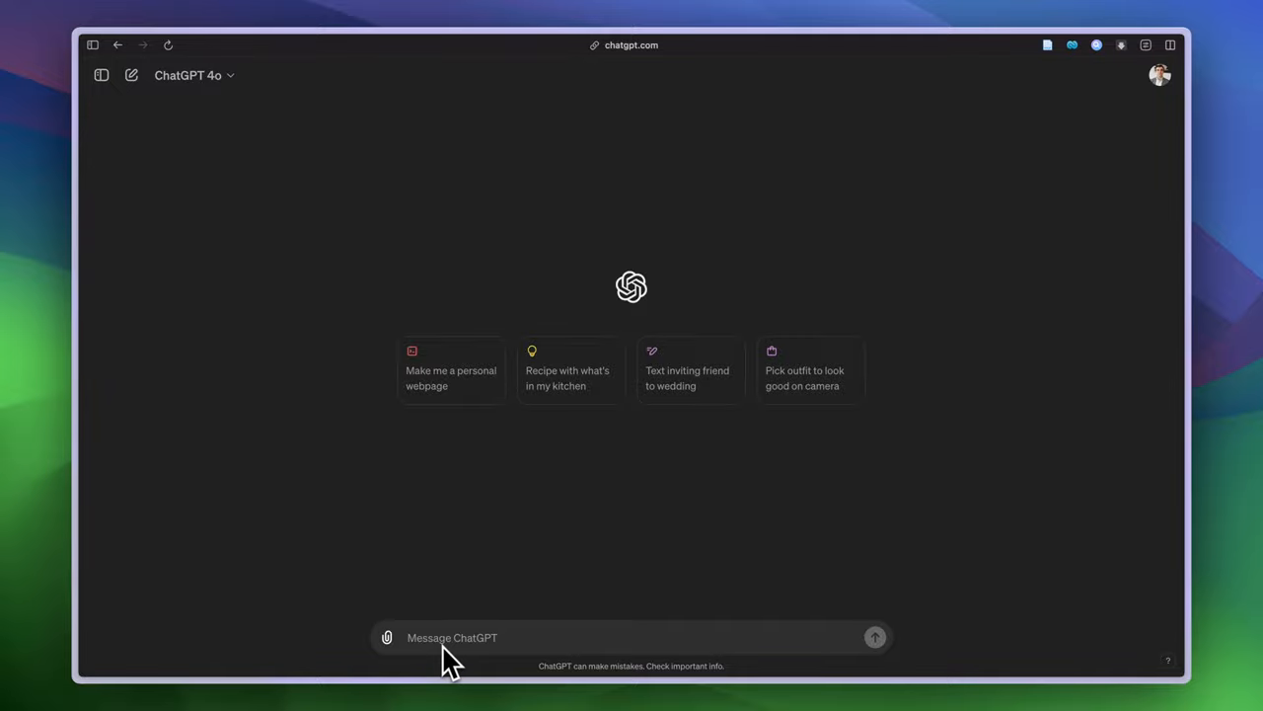
mouse_move(429, 652)
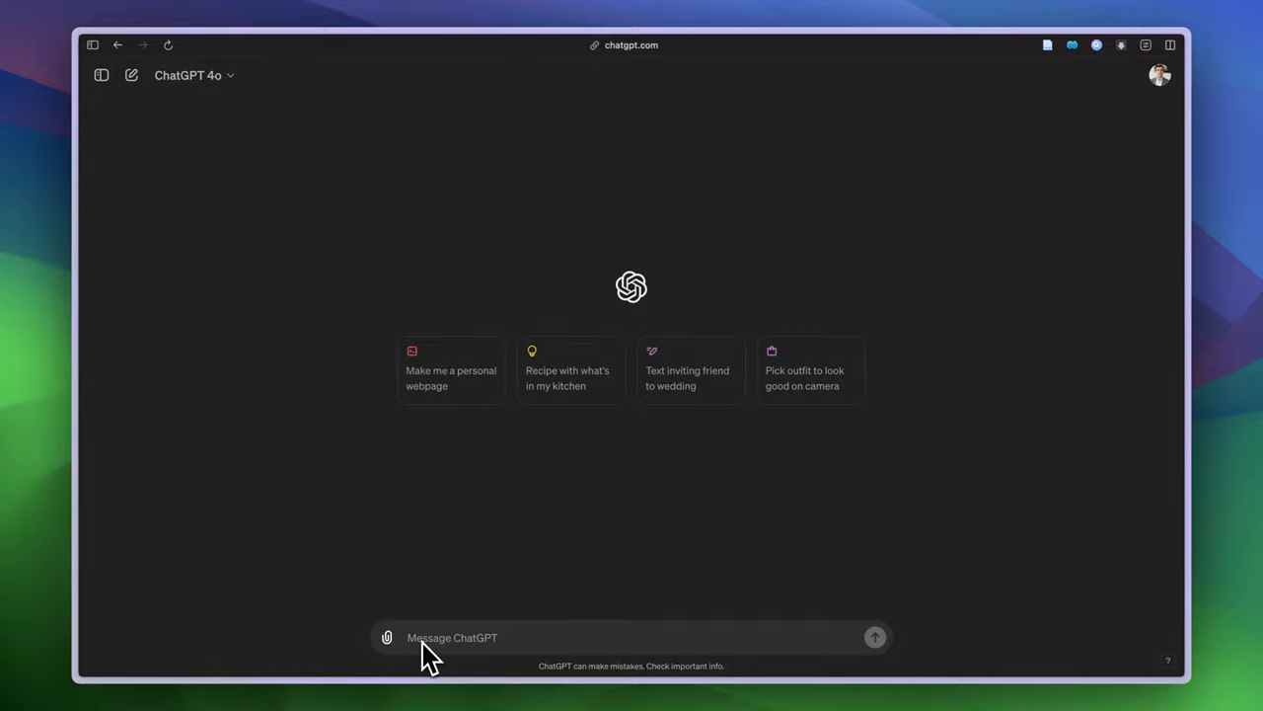
mouse_move(407, 652)
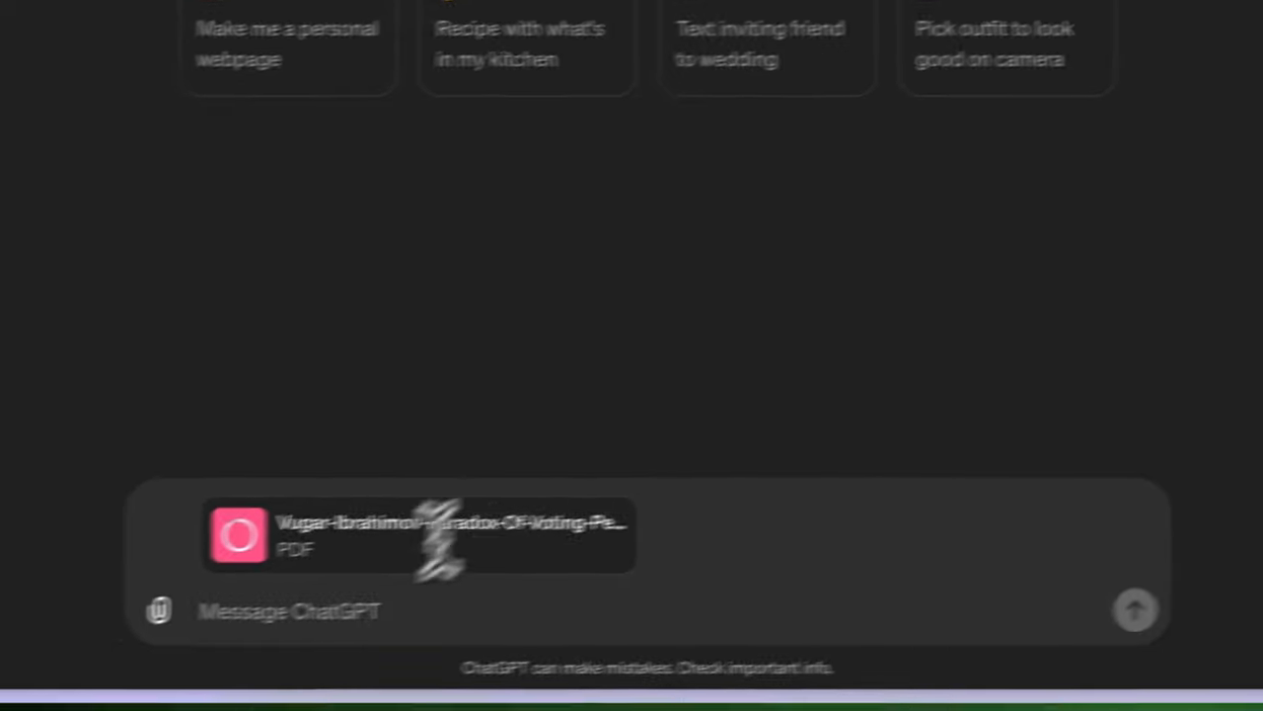
text(Identify the key findings and implications of this article)
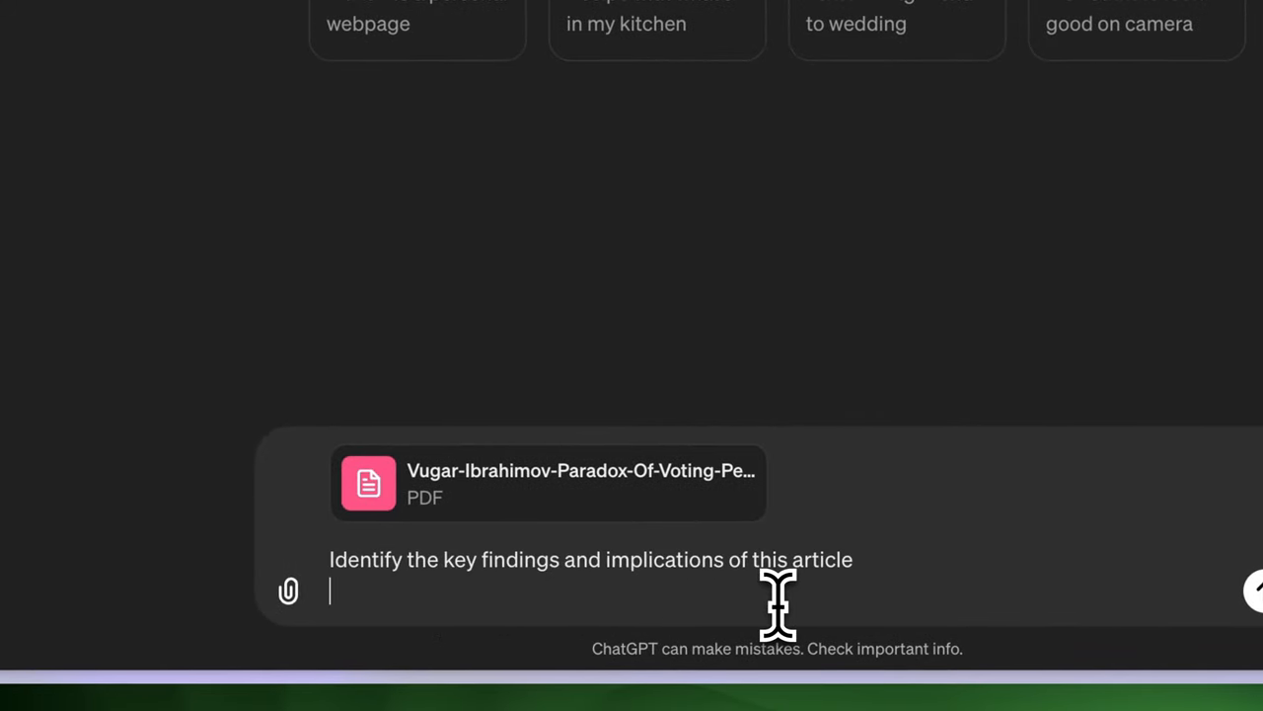
click(1254, 591)
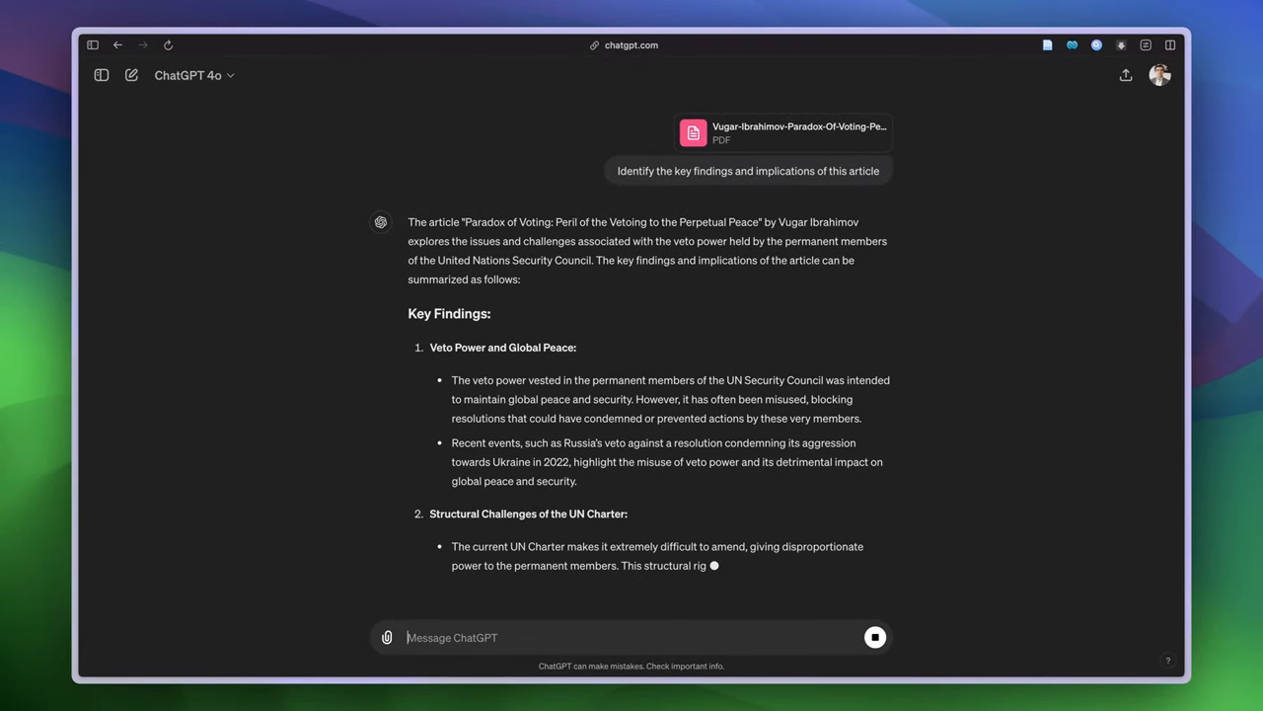
scroll(down, 3)
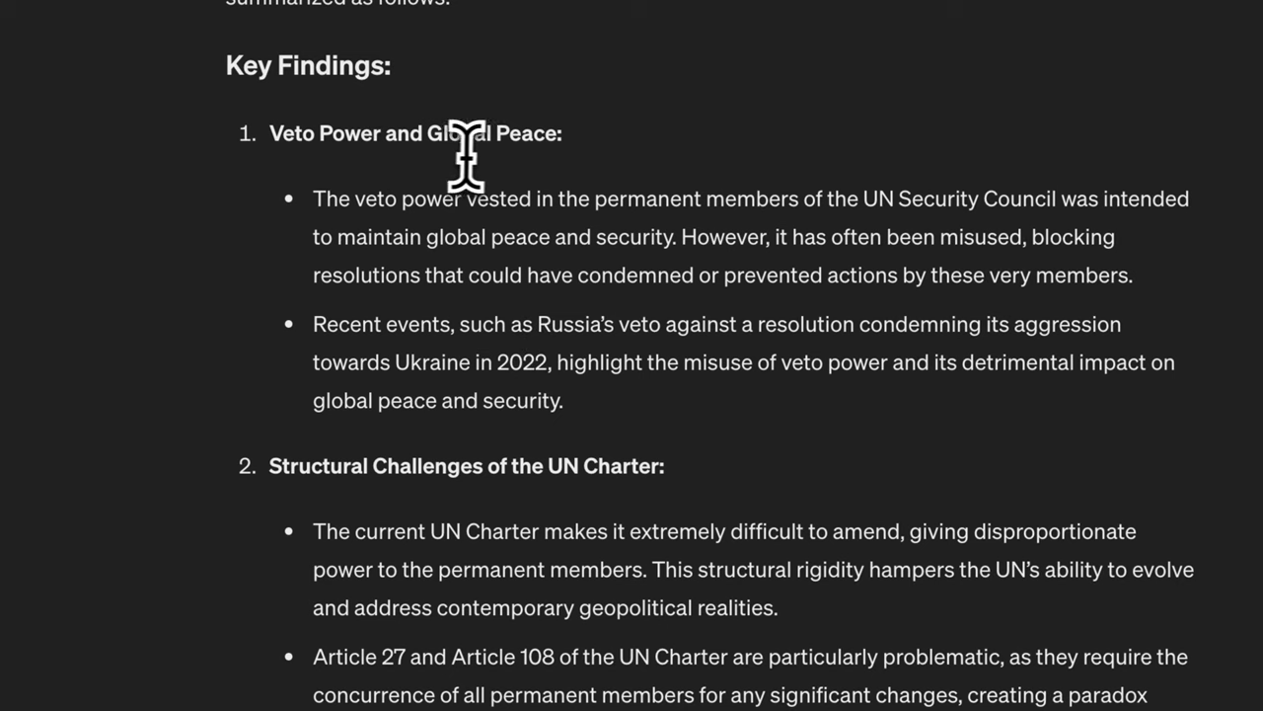
mouse_move(666, 227)
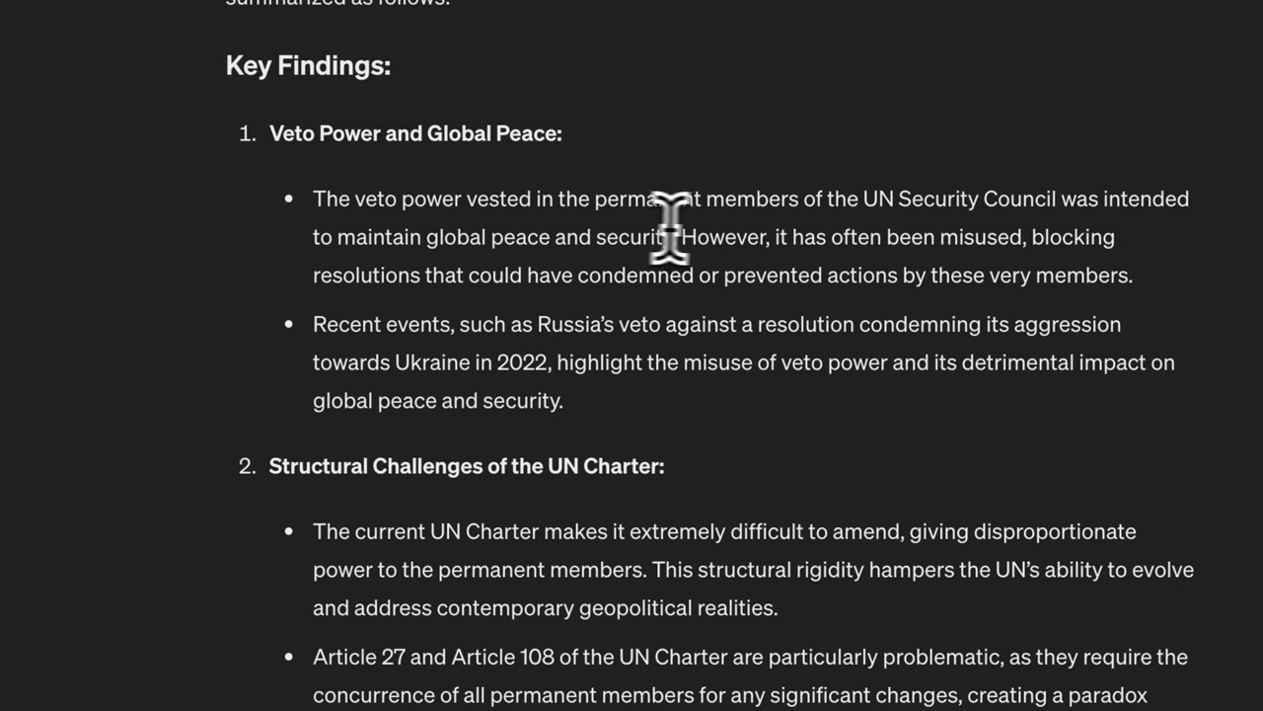
scroll(down, 3)
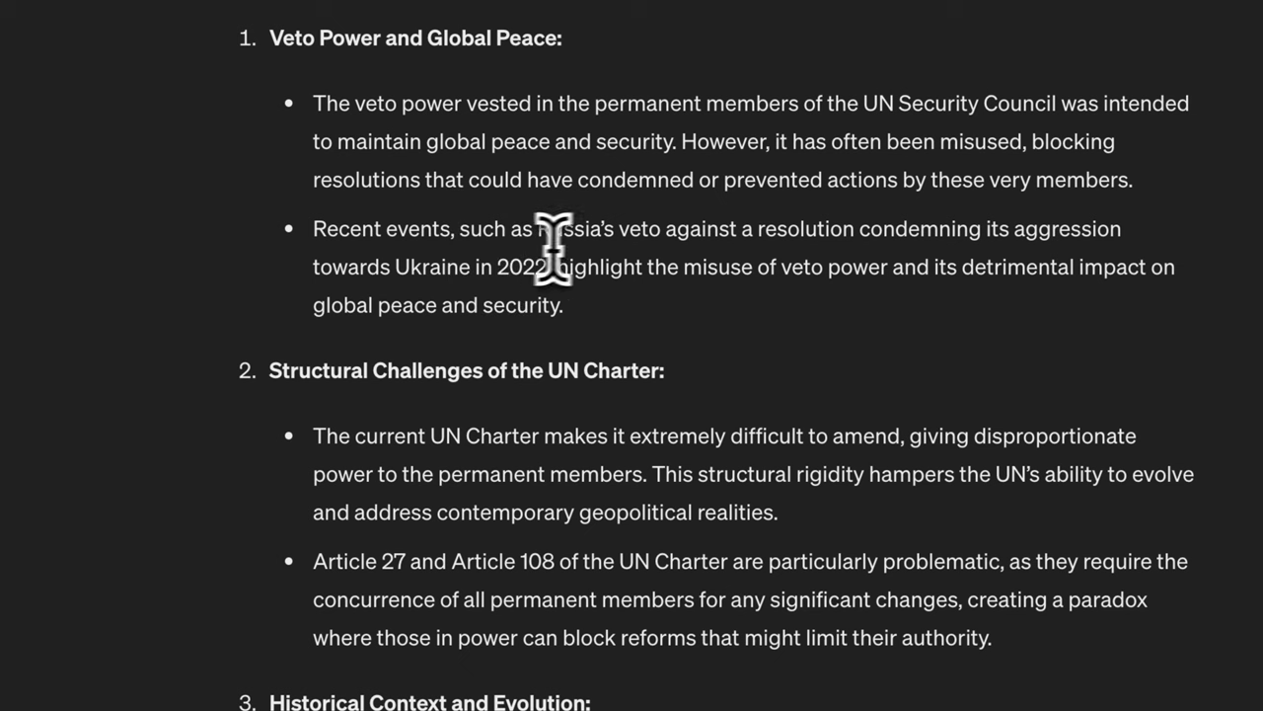
scroll(down, 3)
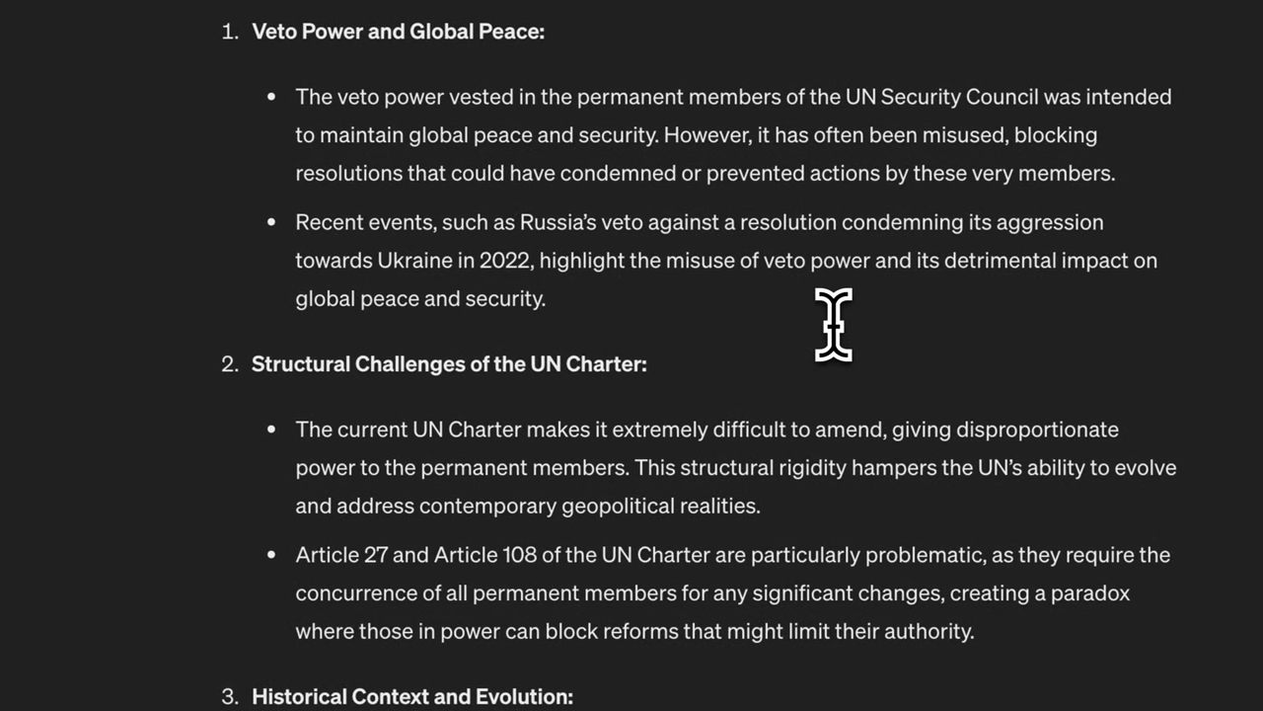
scroll(down, 3)
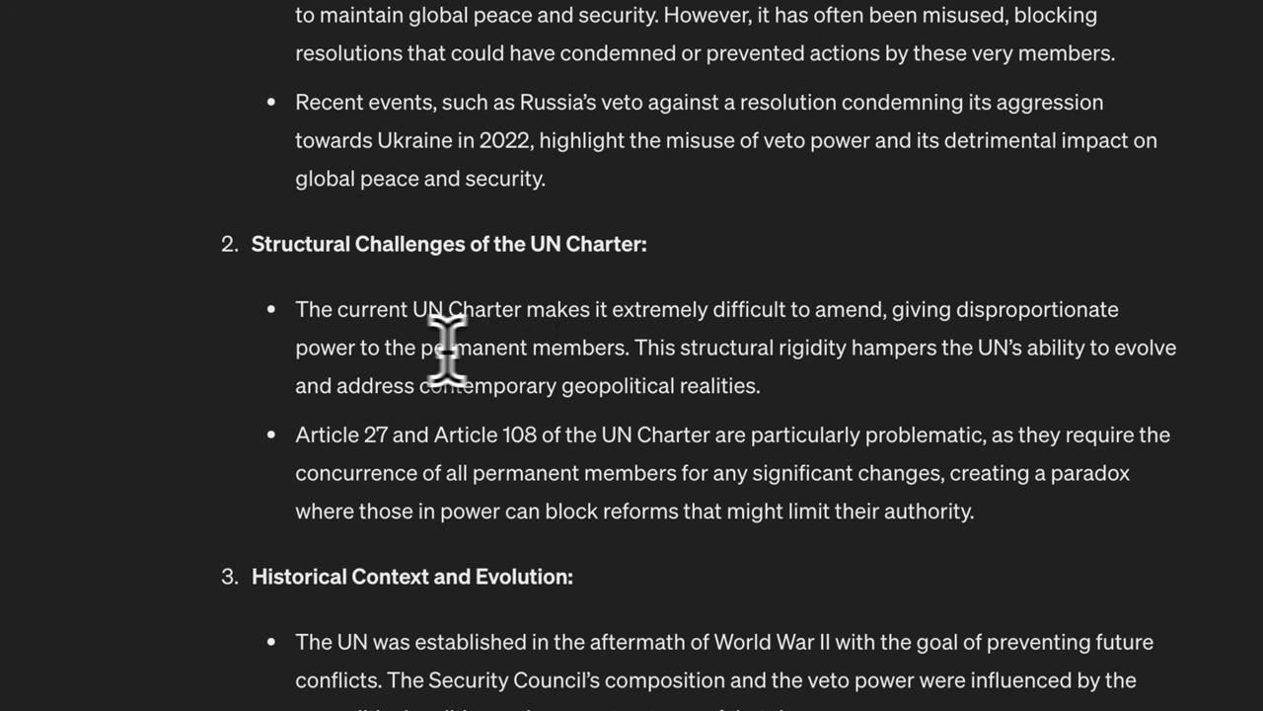
mouse_move(464, 464)
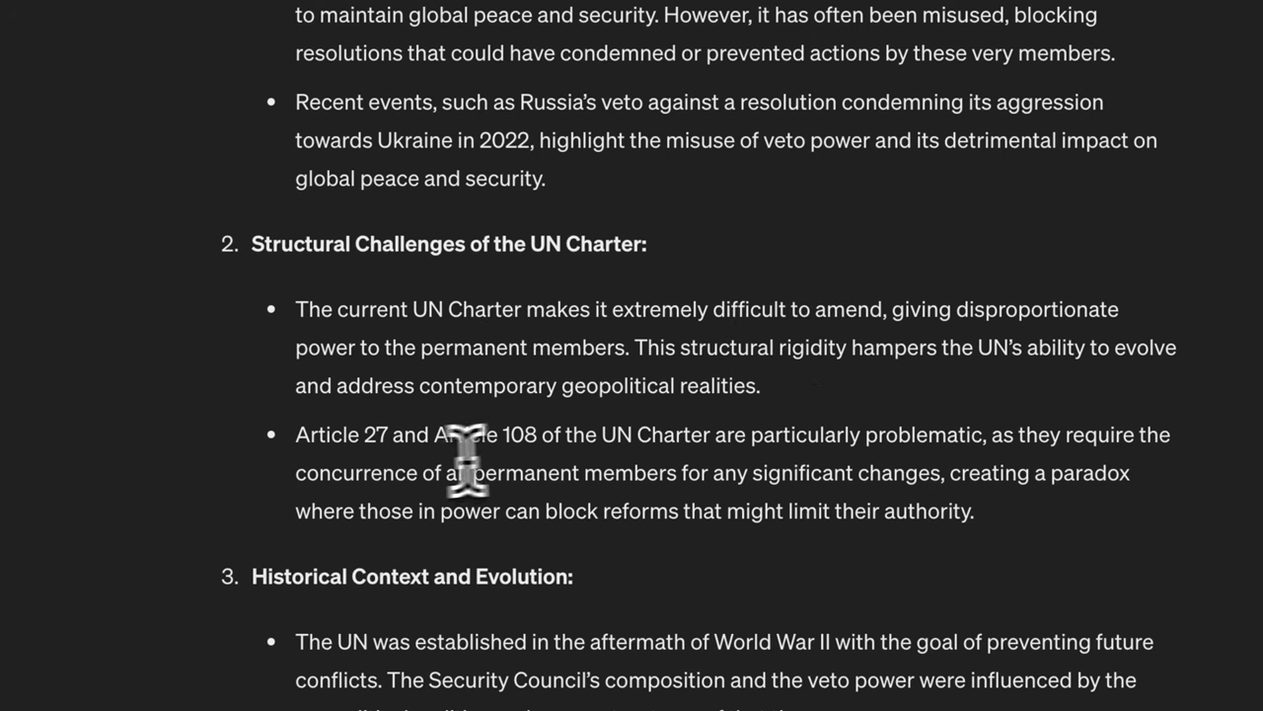
mouse_move(563, 464)
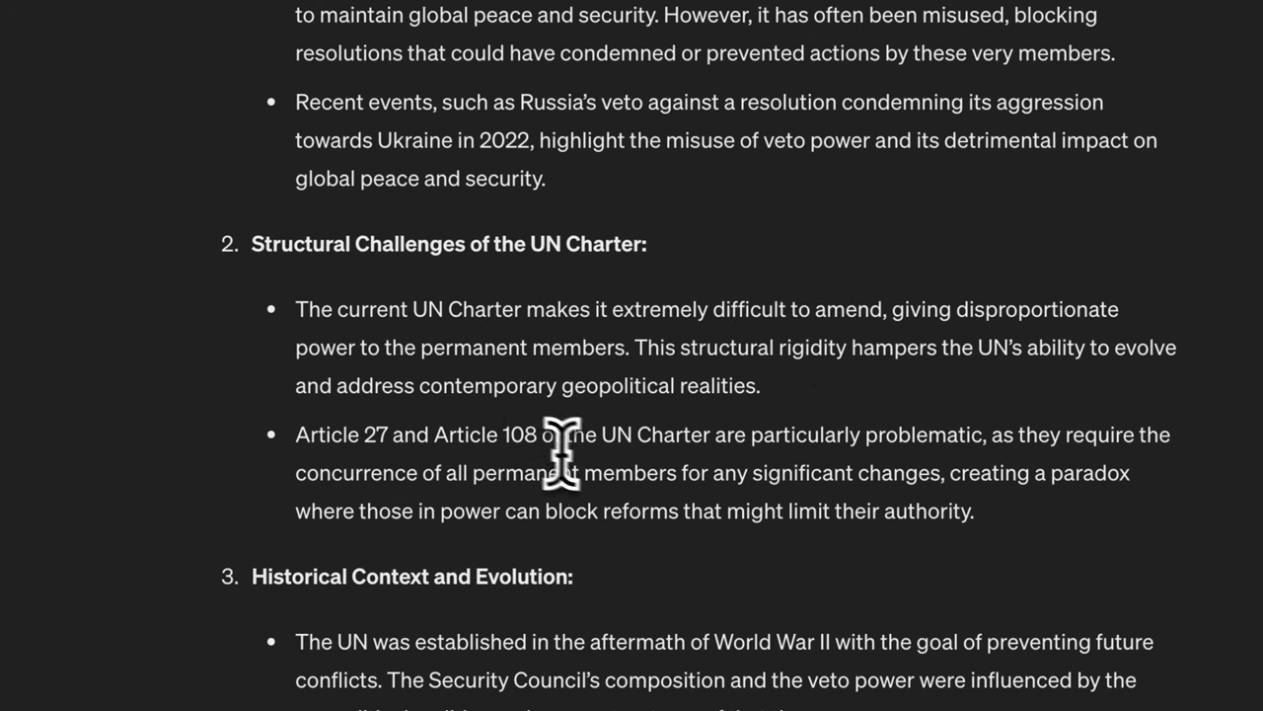
scroll(down, 3)
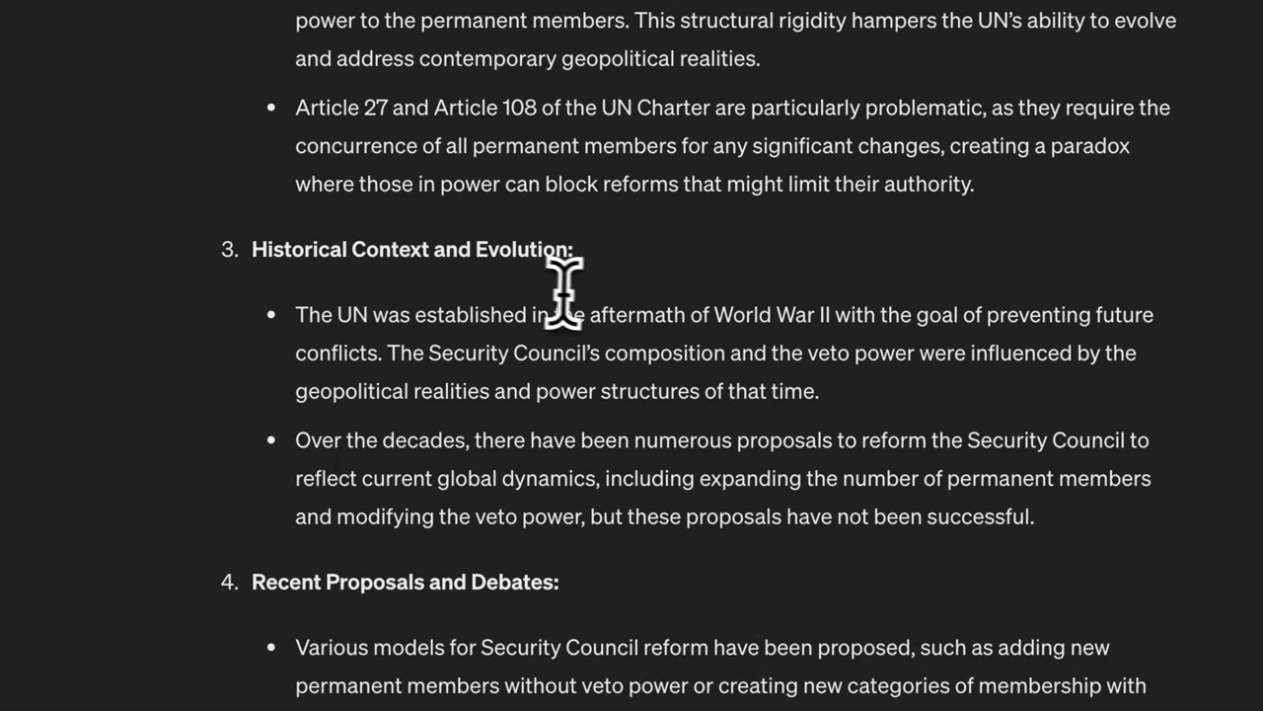
scroll(down, 3)
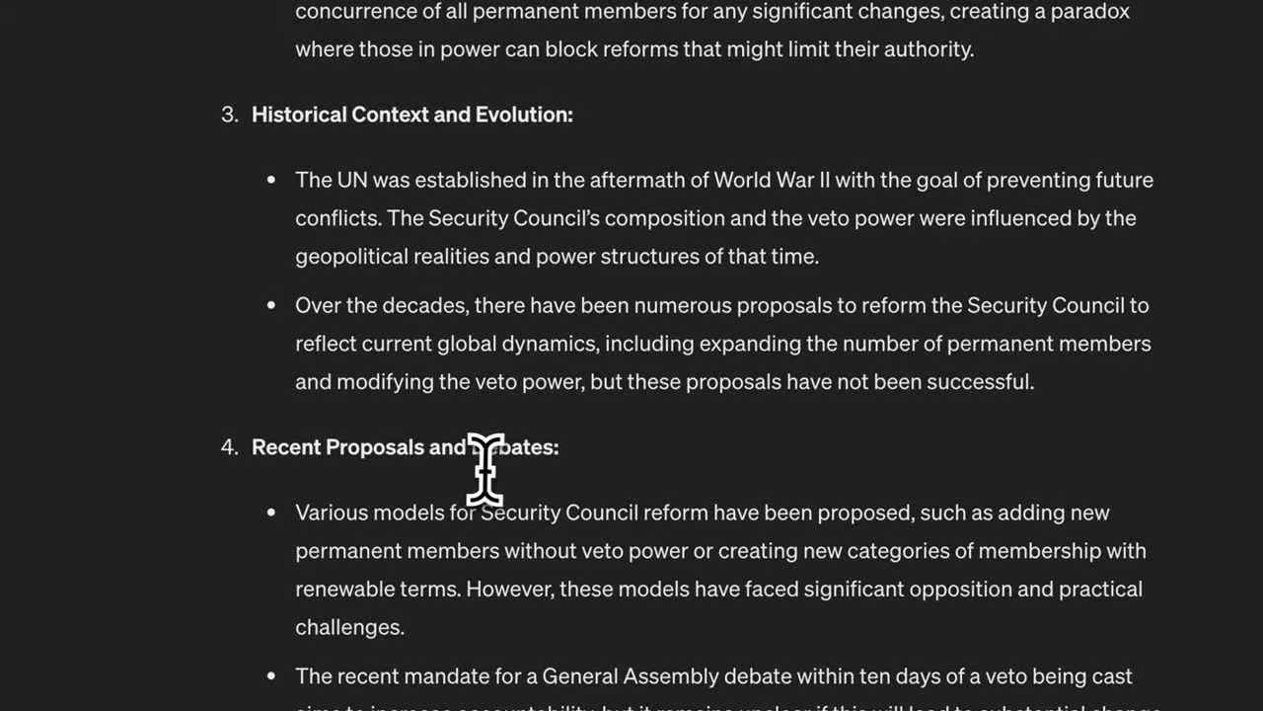
scroll(down, 3)
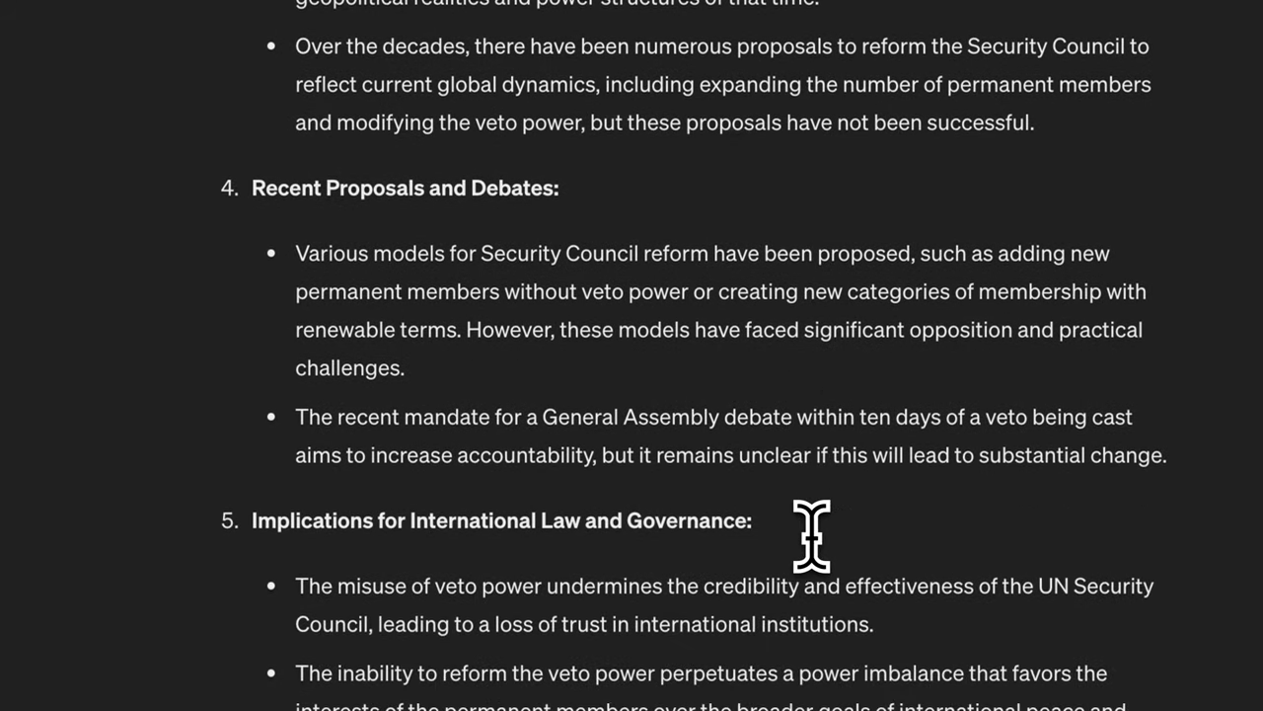
scroll(down, 3)
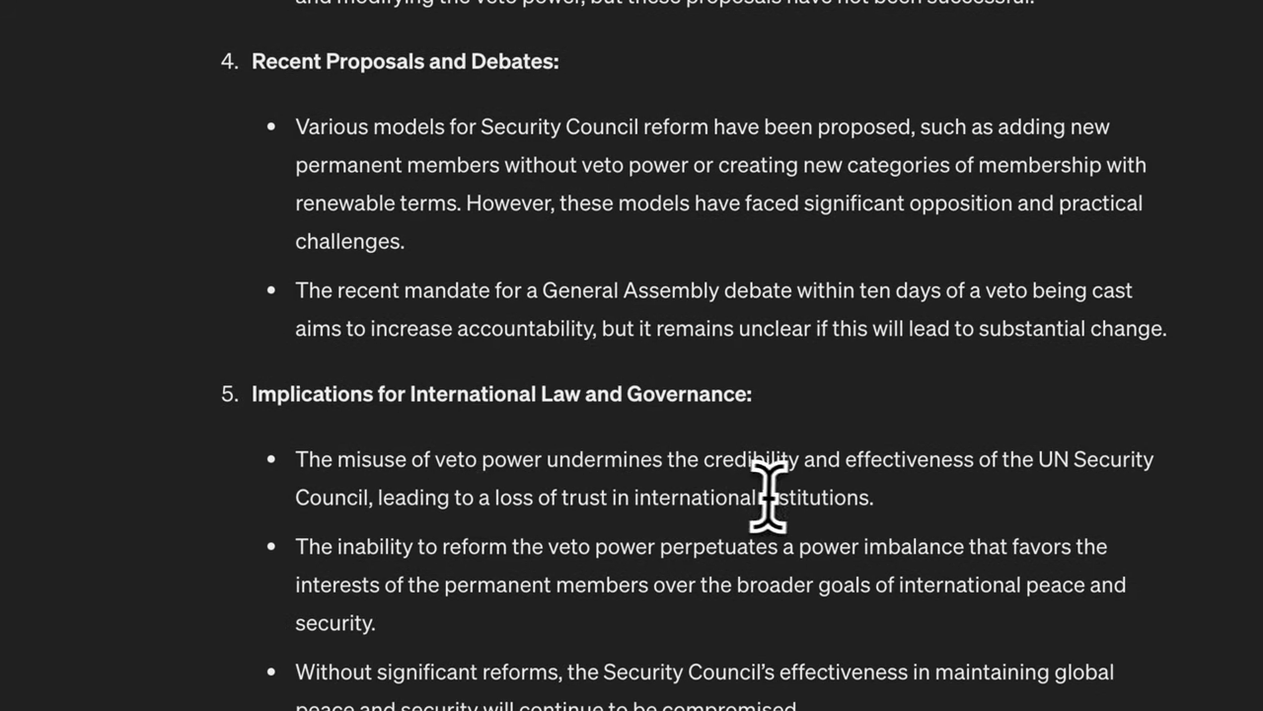
scroll(down, 3)
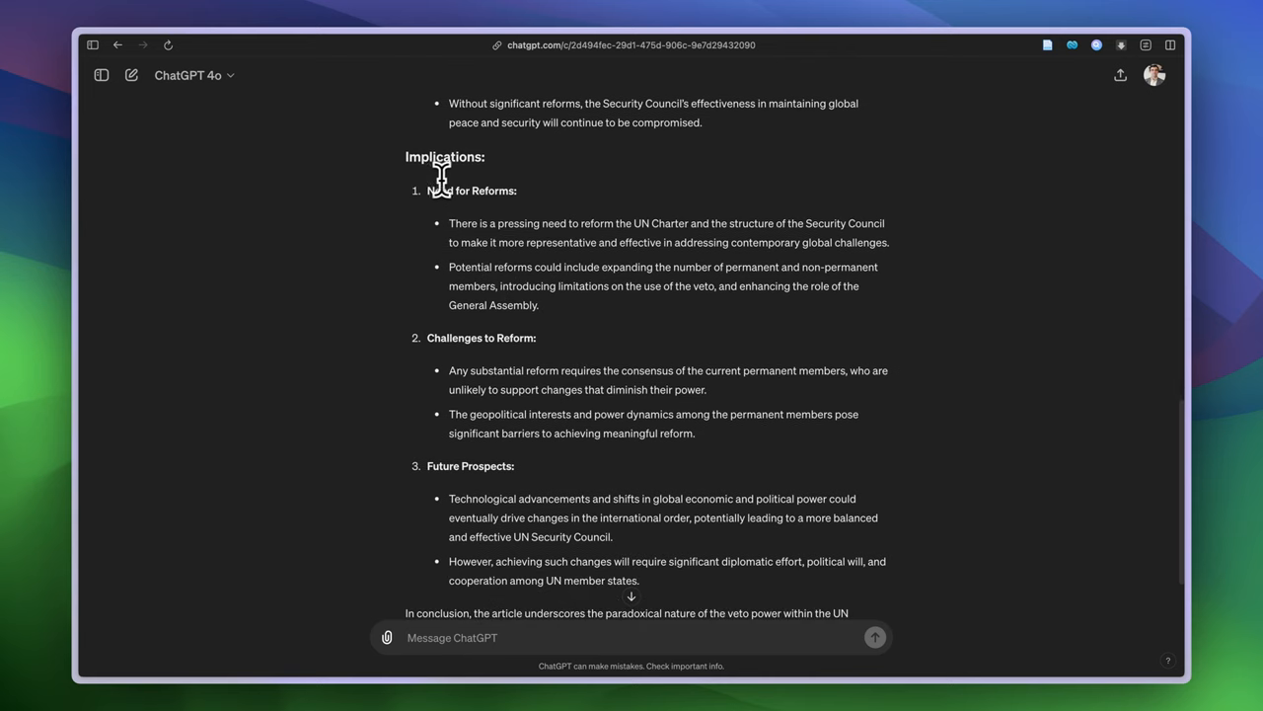
mouse_move(458, 164)
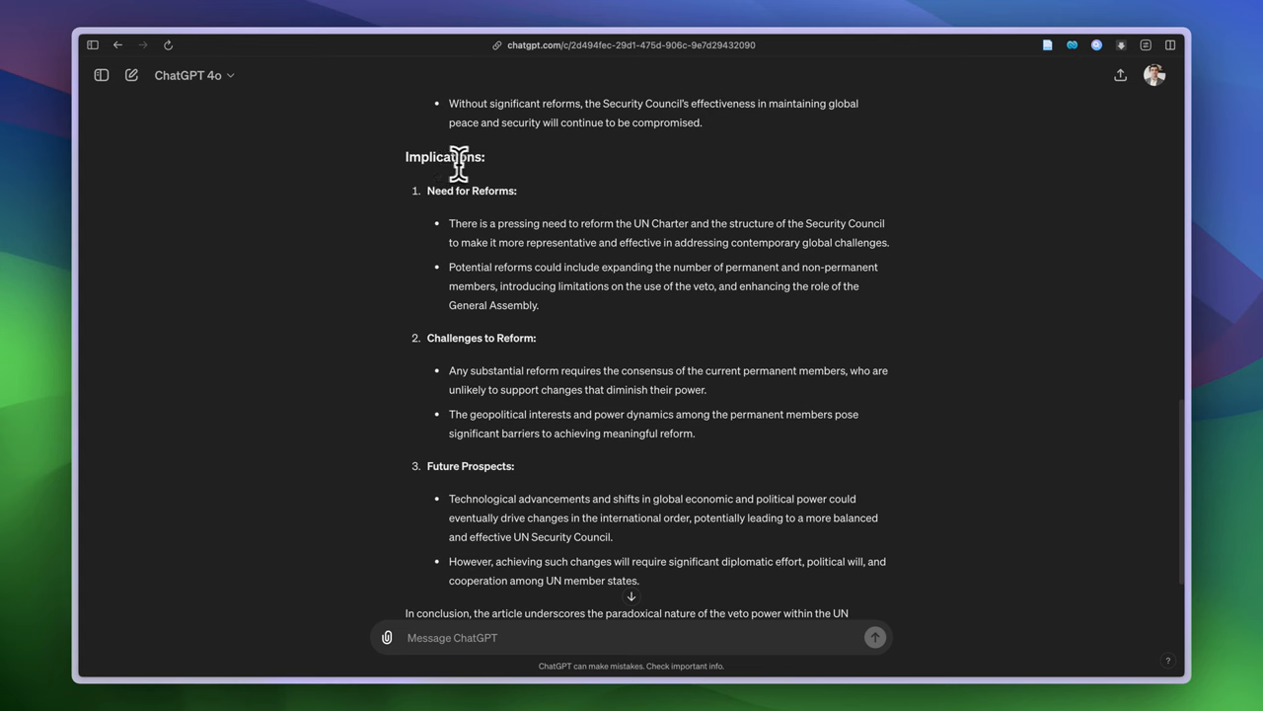
mouse_move(505, 207)
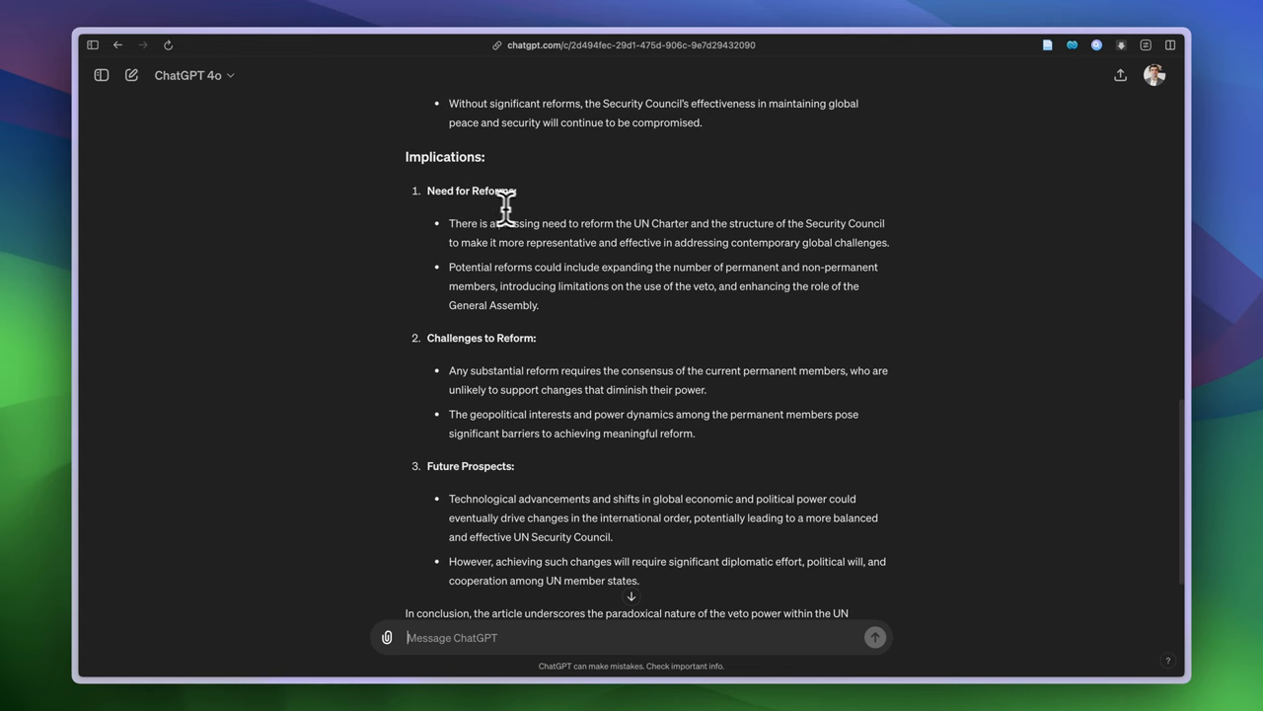
scroll(down, 3)
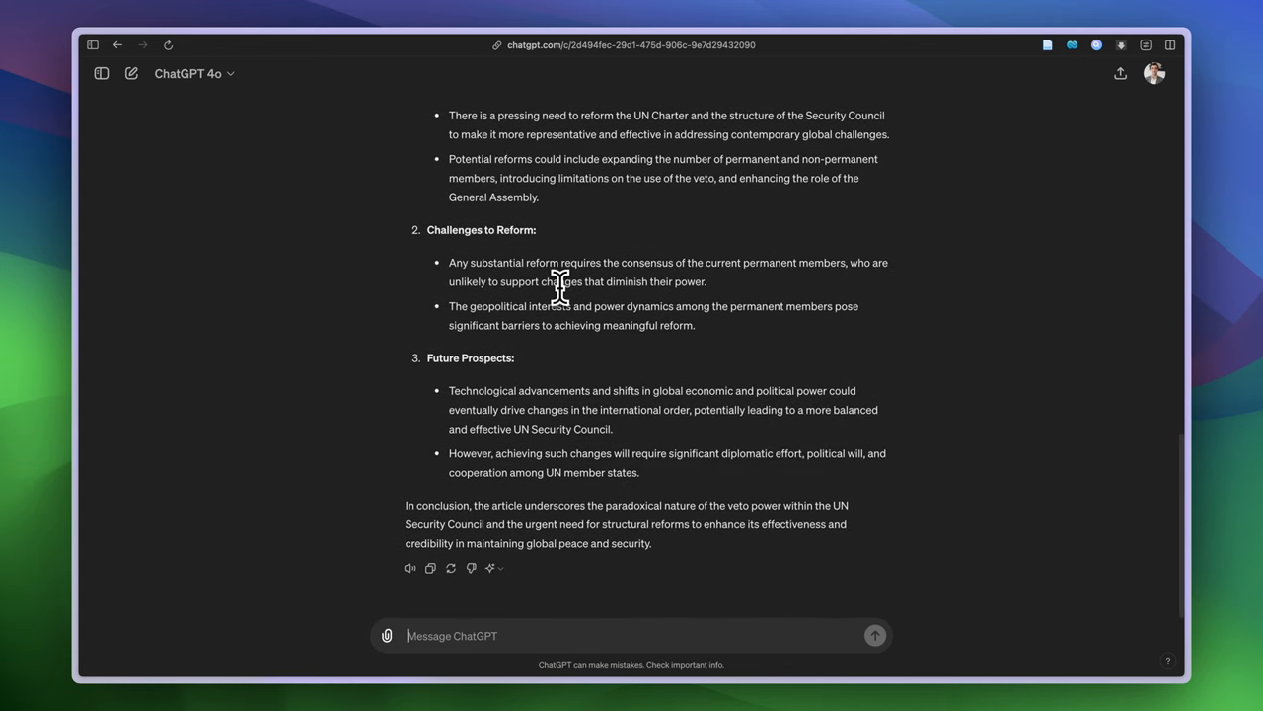
scroll(up, 3)
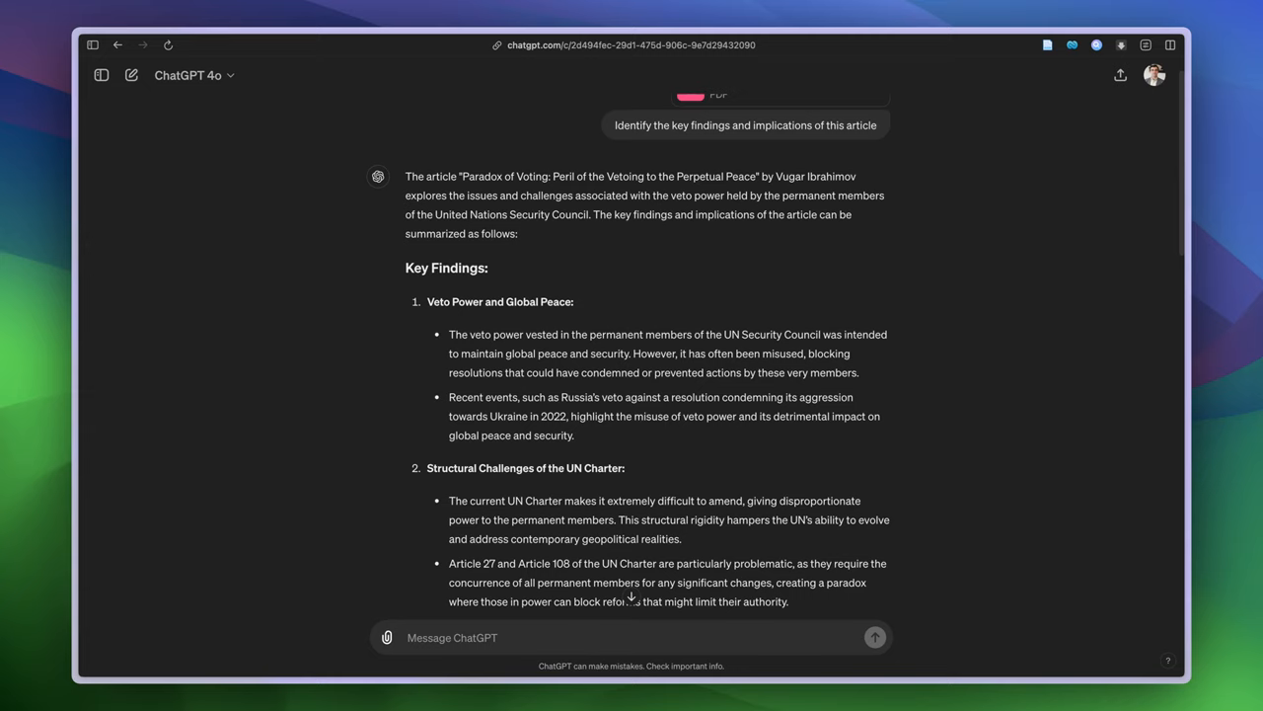
click(494, 636)
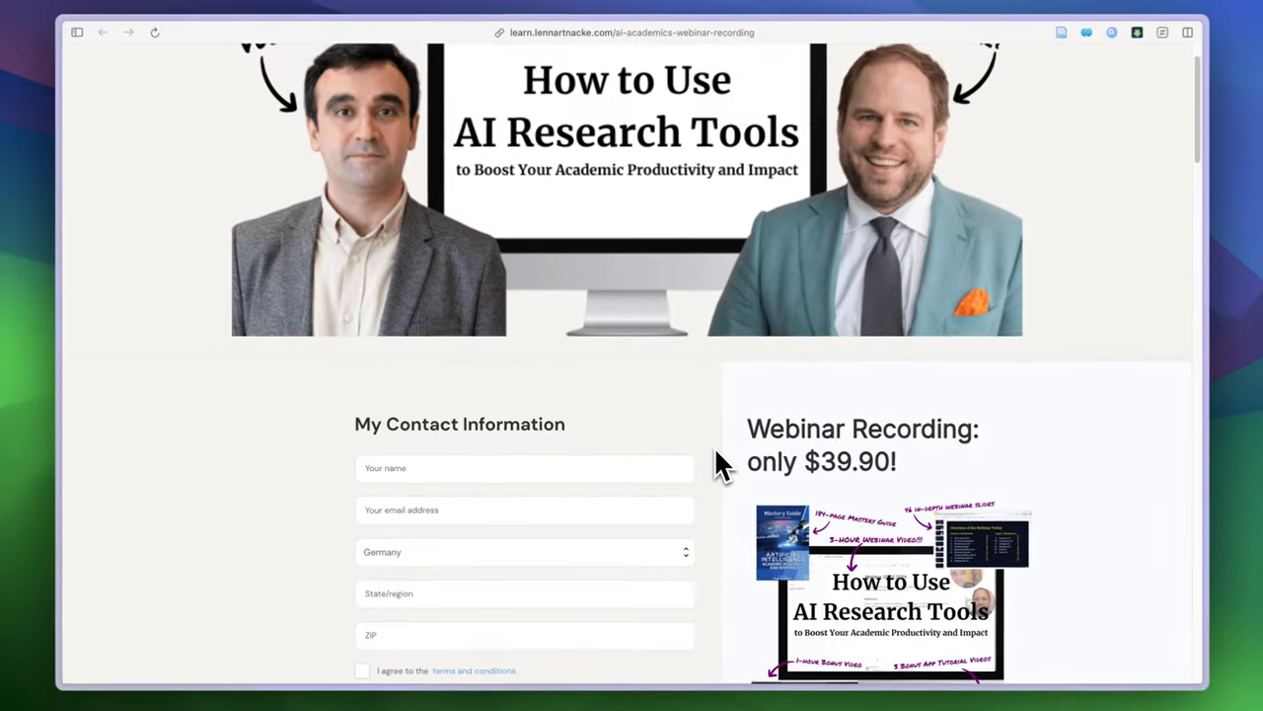
Scroll through the AI Research Tools webinar checkout, included items and testimonials, then back up.
scroll(down, 3)
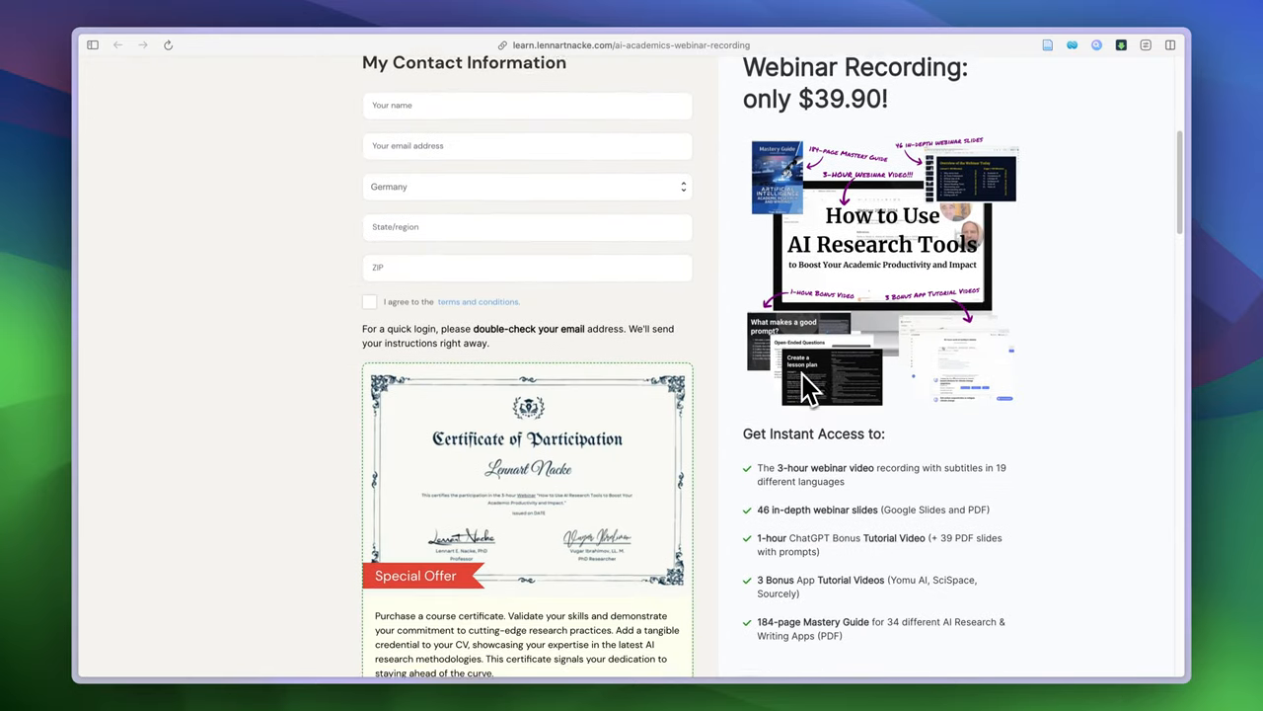
scroll(down, 3)
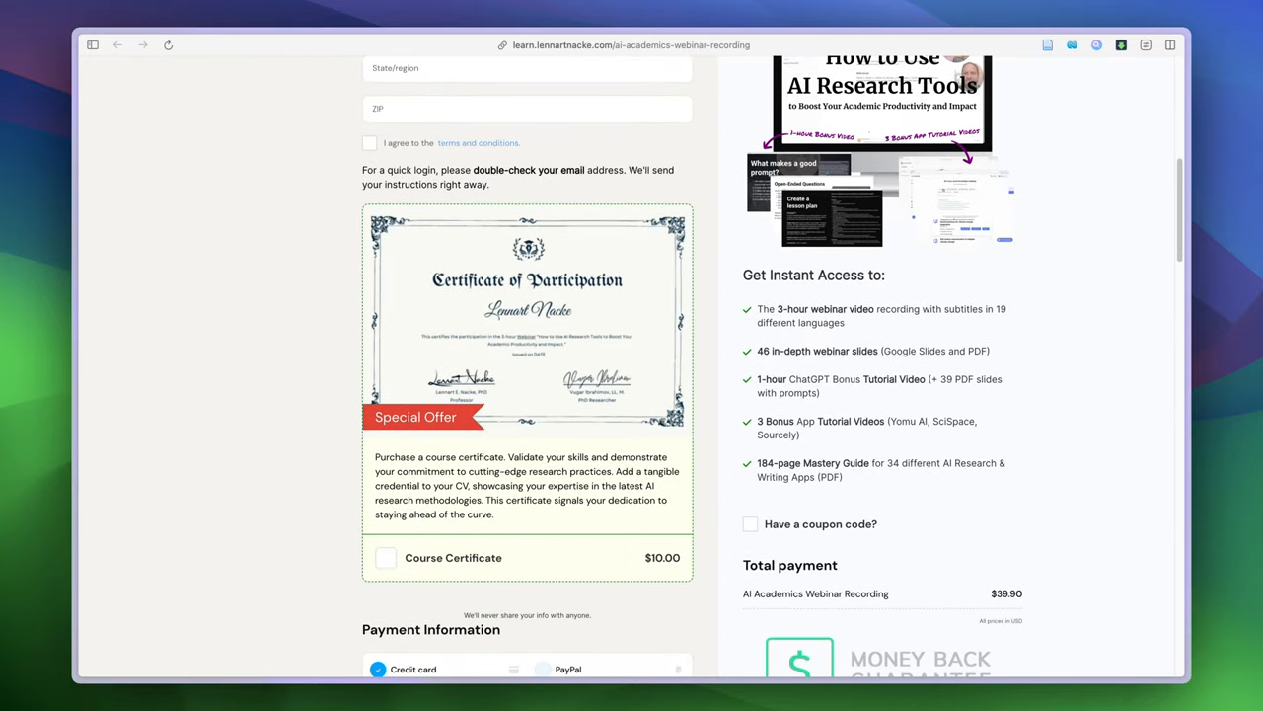
mouse_move(472, 531)
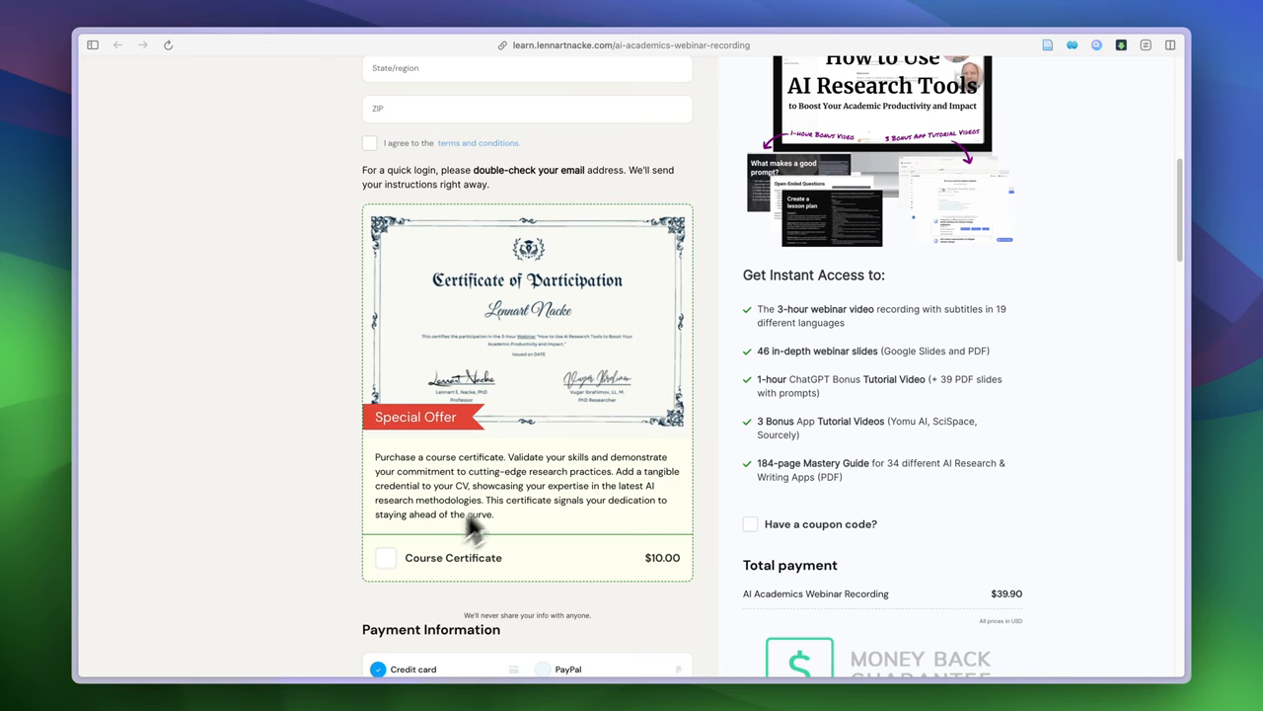
mouse_move(819, 420)
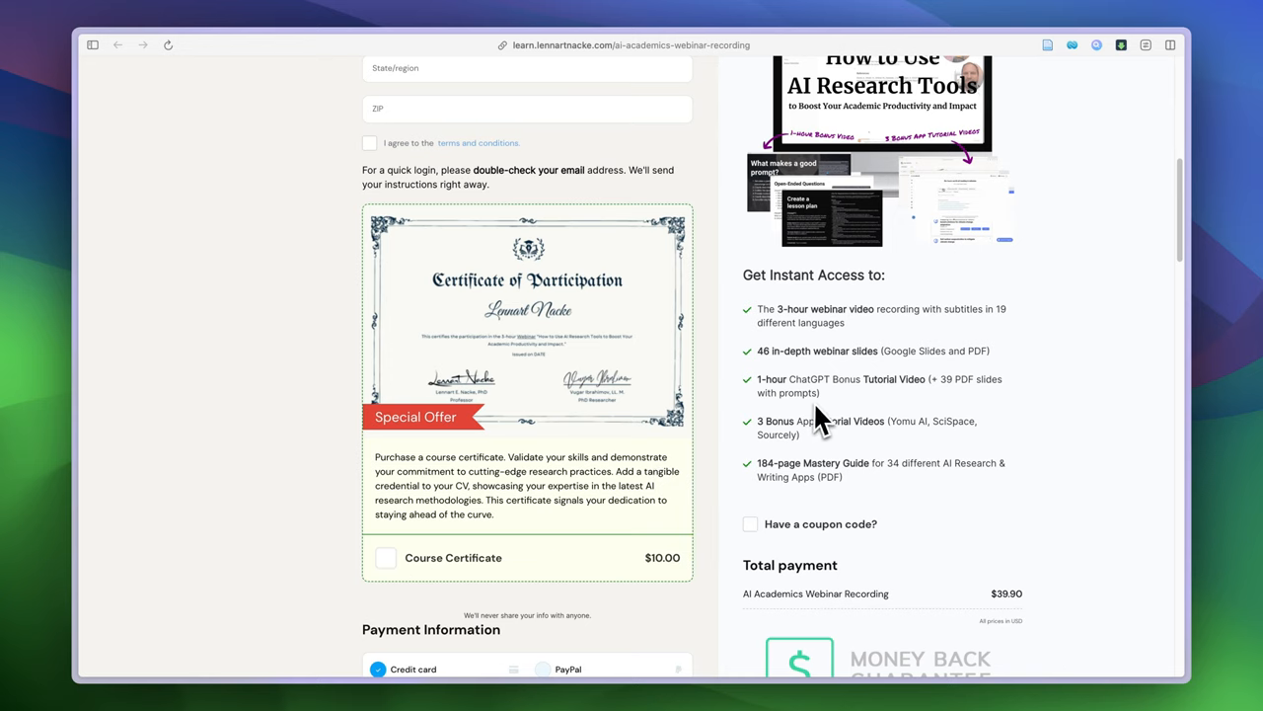
scroll(down, 3)
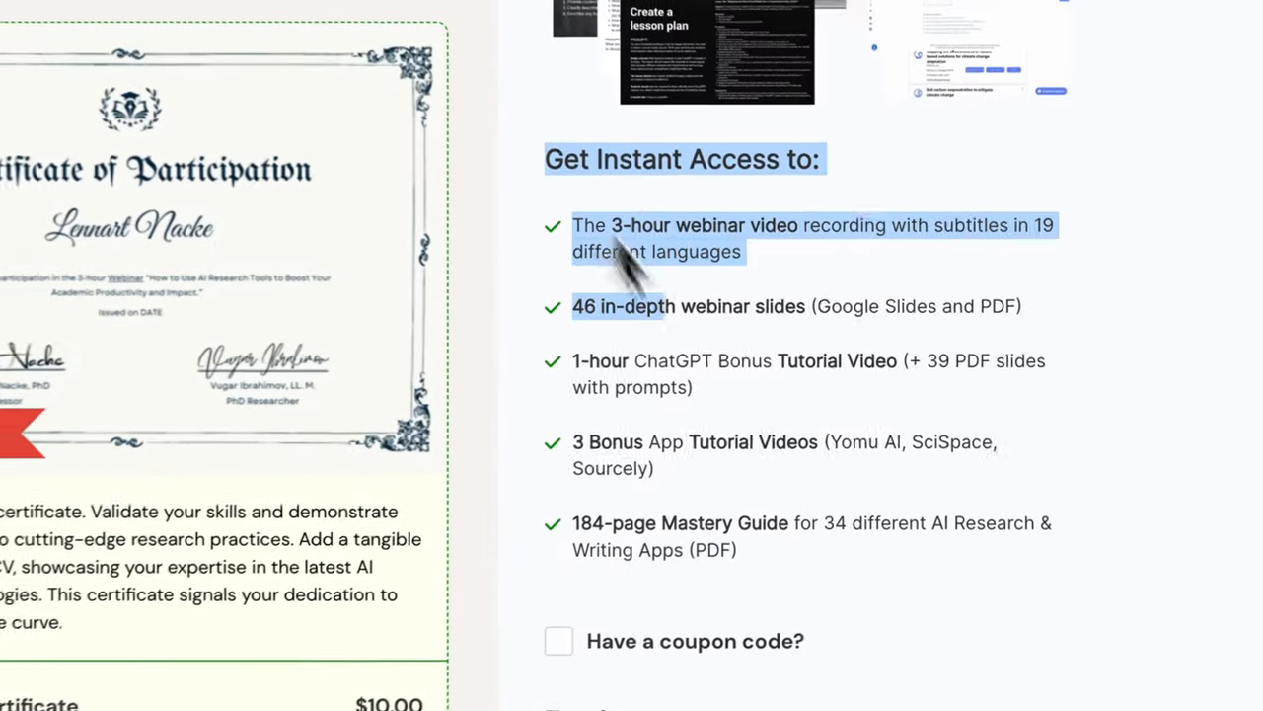
scroll(down, 3)
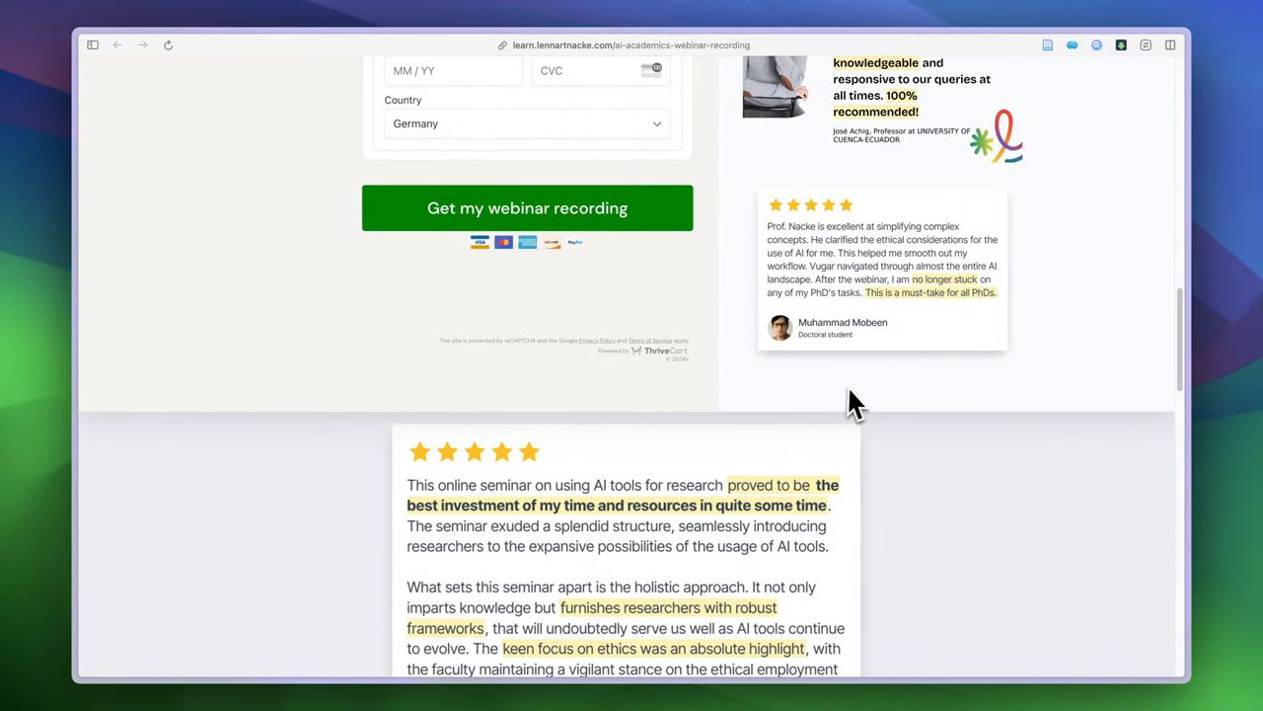
scroll(down, 3)
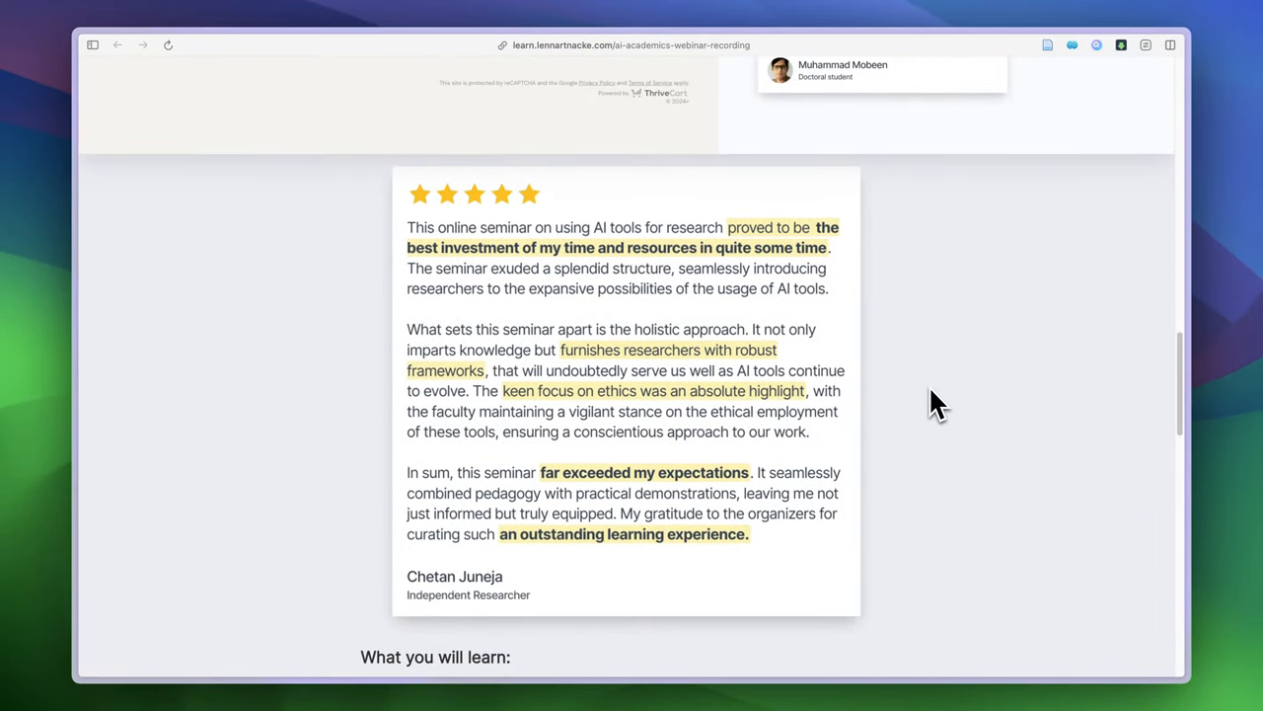
scroll(up, 3)
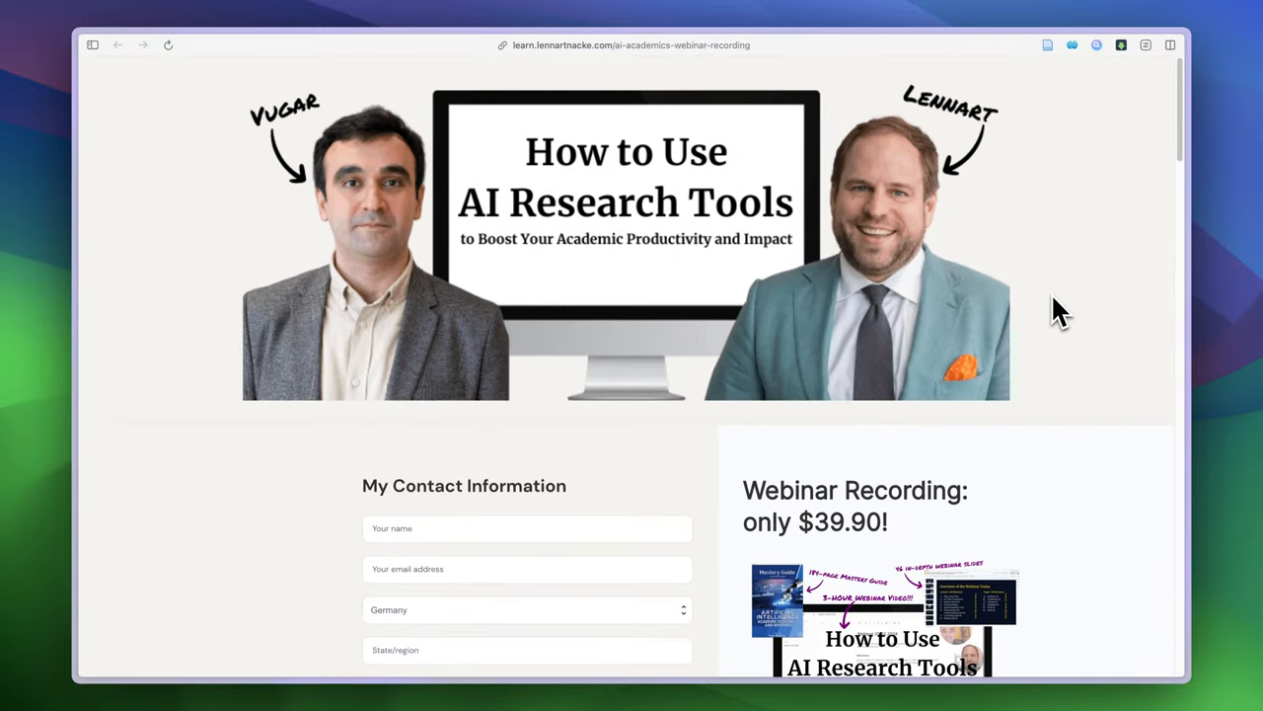